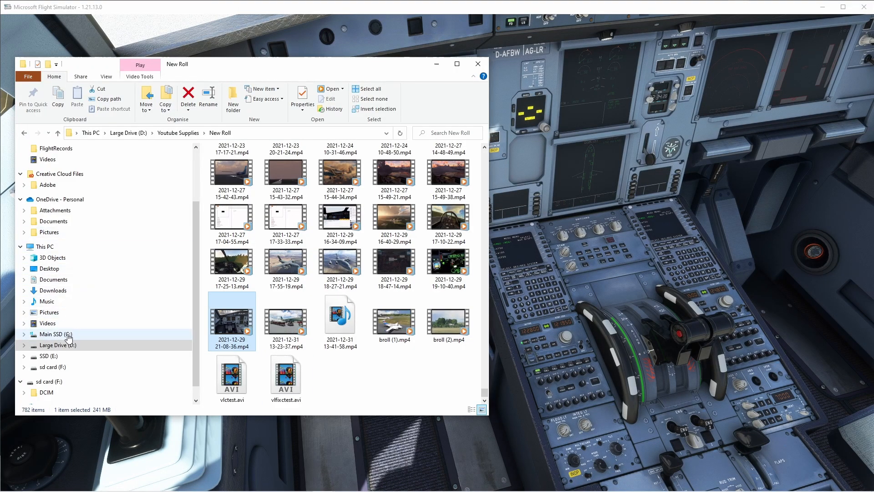
Browse from Main SSD (C:) into Microsoft Flight Simulator's Community\flybywire-aircraft-a320-neo folder.
left_click(55, 334)
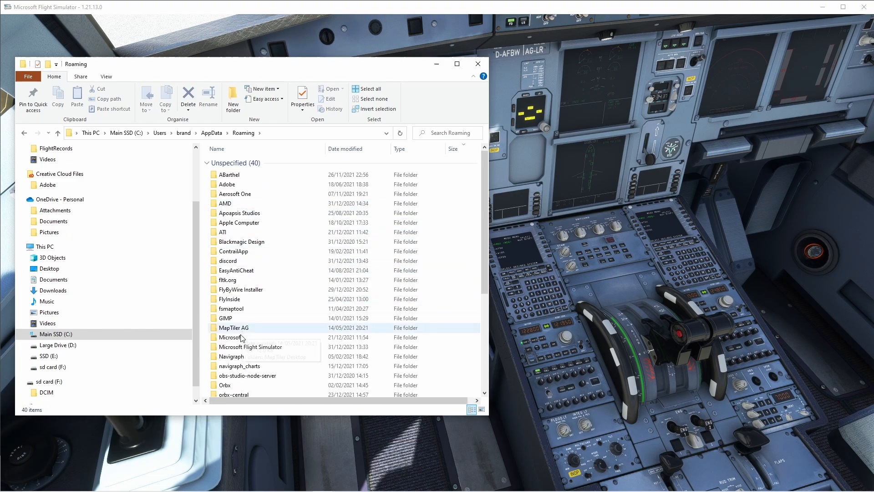
double_click(251, 346)
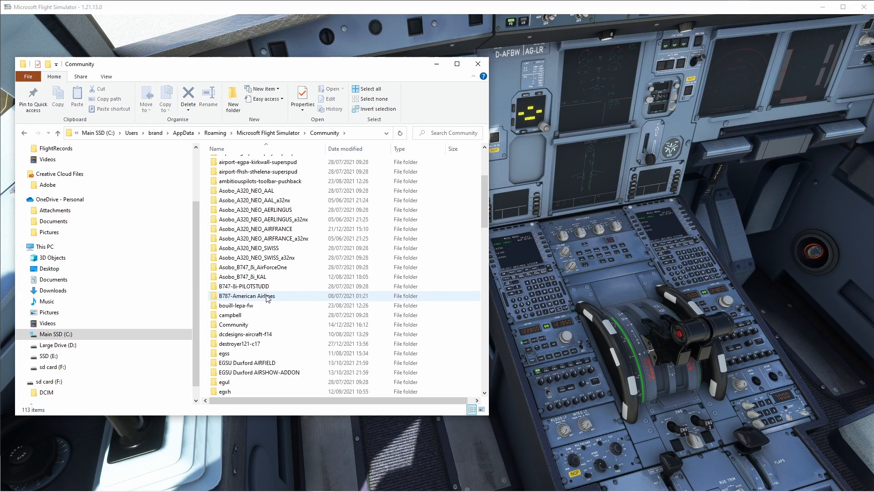
scroll("down", 3)
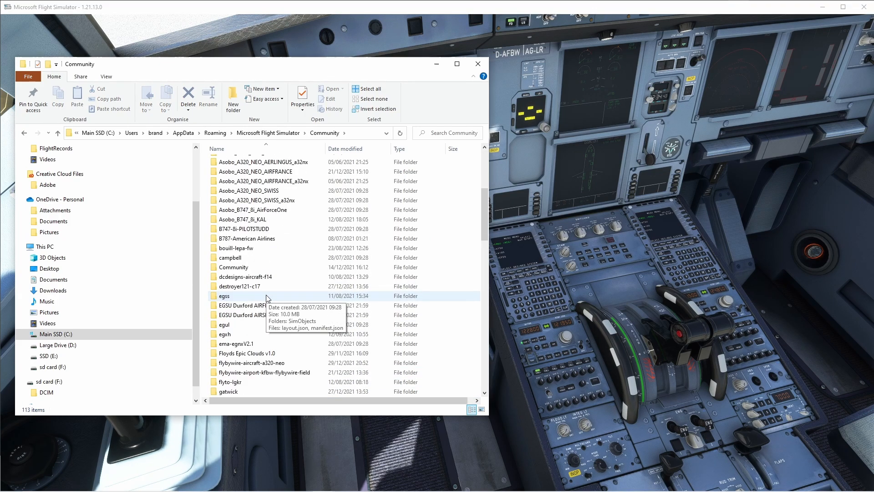
scroll("down", 3)
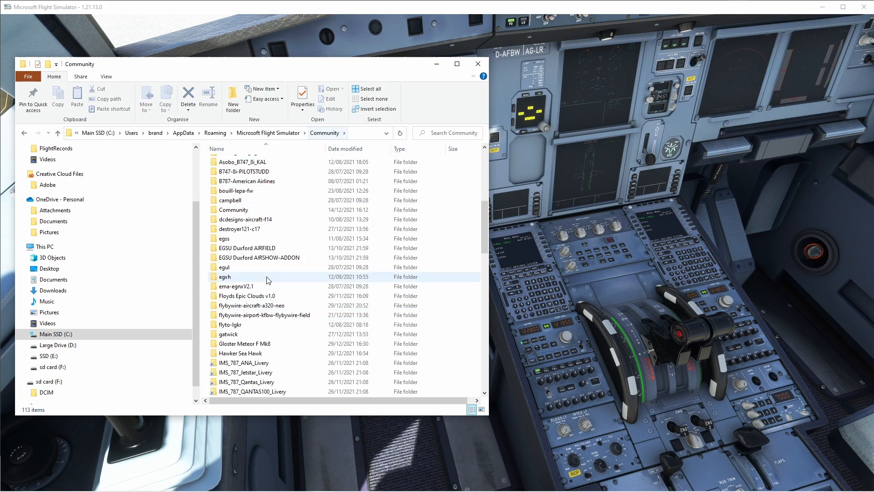
double_click(255, 305)
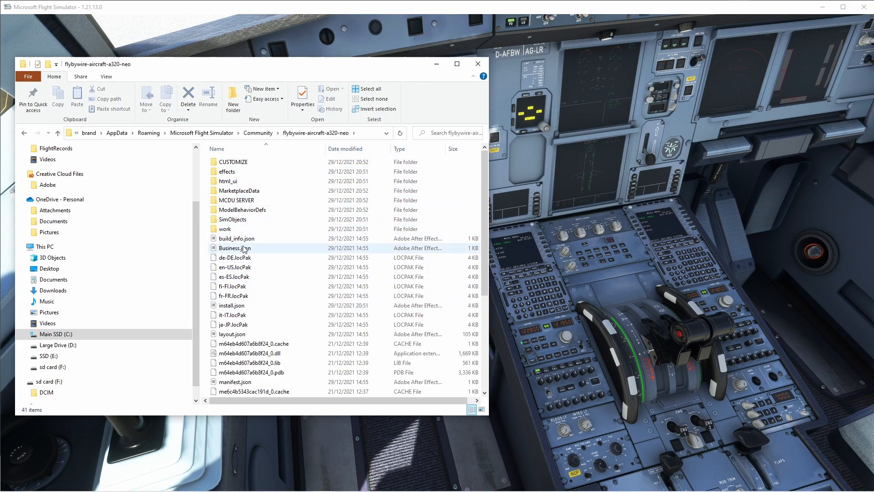
Launch server.exe from the MCDU SERVER folder so PowerShell asks about real-printer printing.
double_click(236, 200)
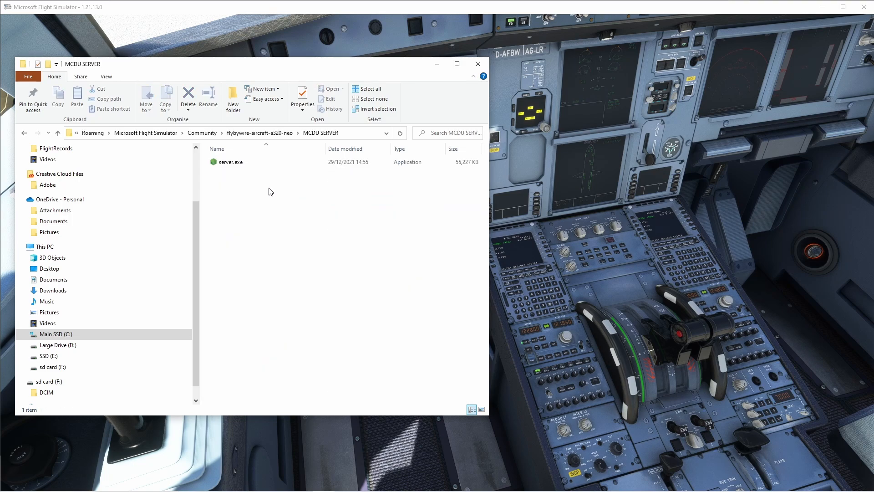
right_click(271, 192)
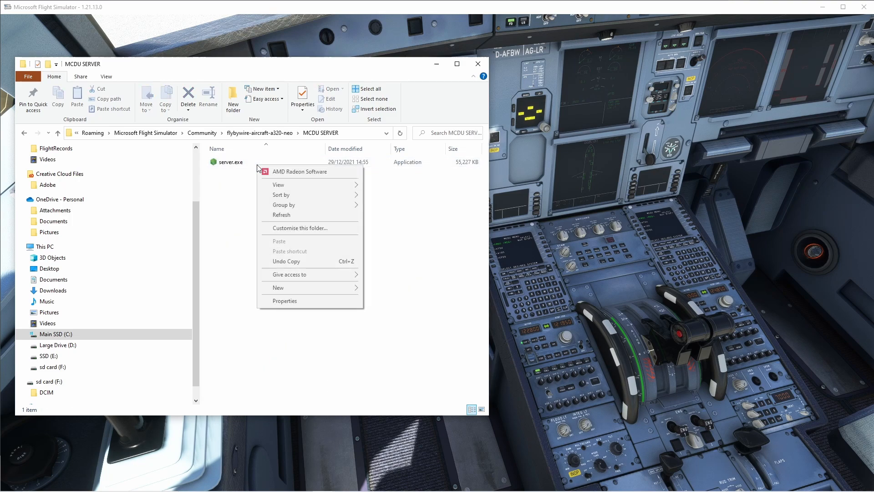
left_click(302, 158)
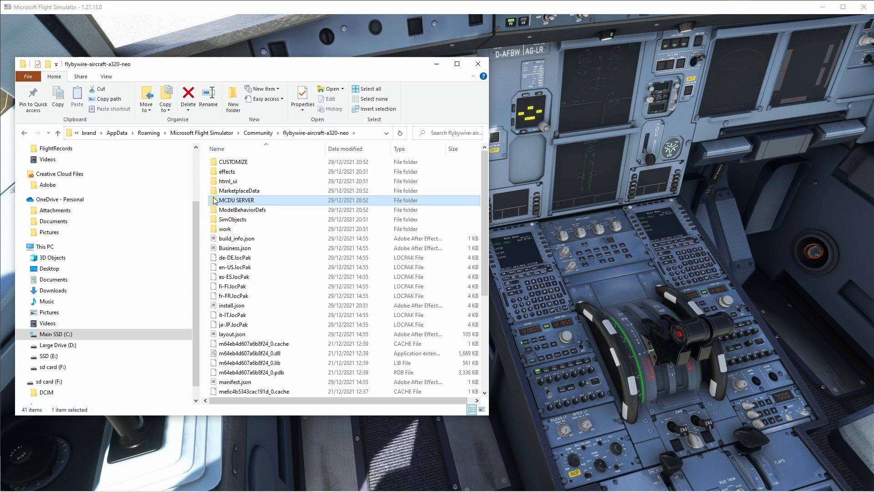
double_click(236, 200)
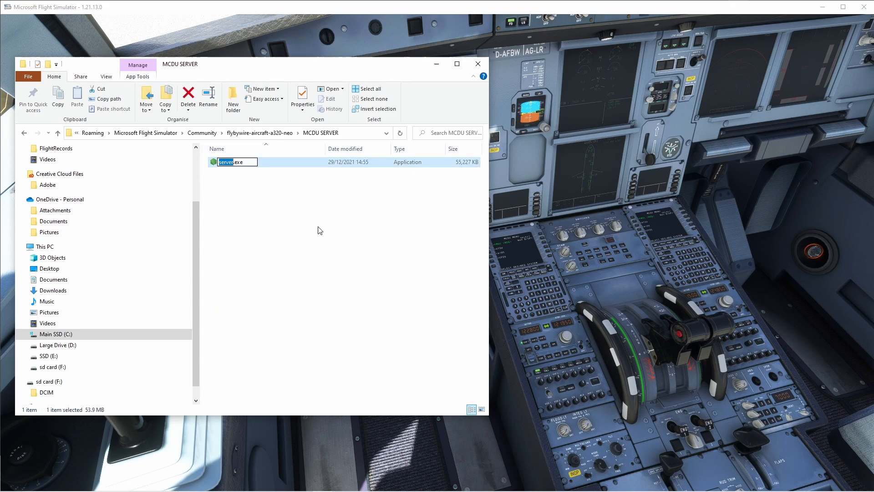
double_click(226, 162)
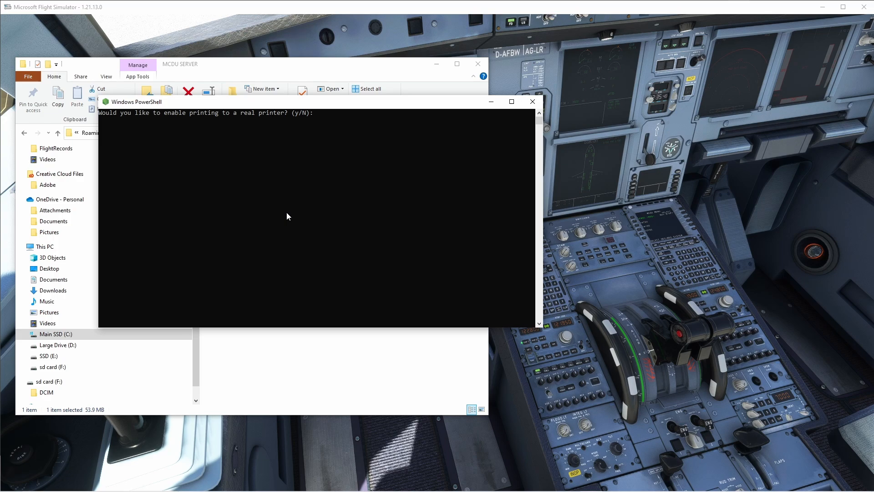
Answer N to the 'enable printing to a real printer?' prompt.
type("N")
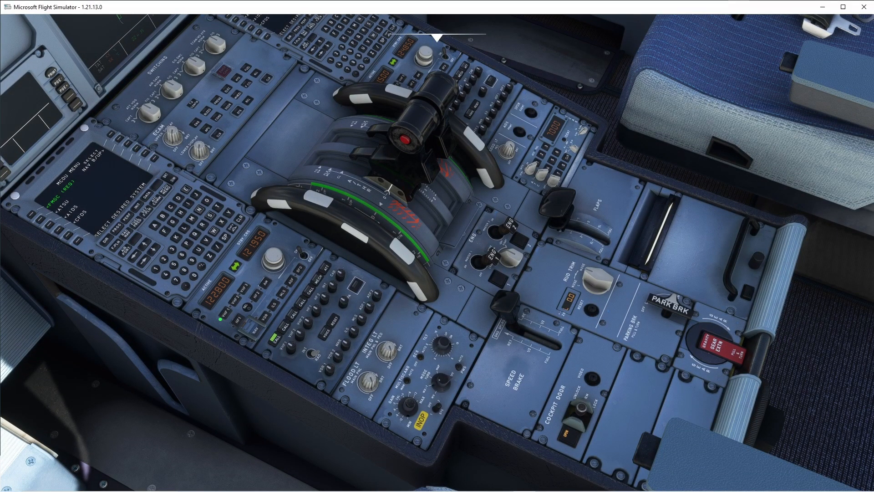
mouse_move(538, 299)
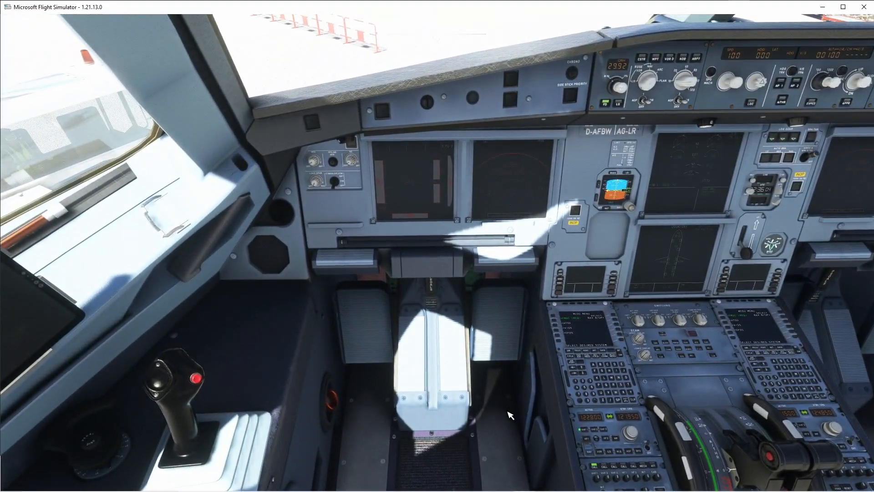
mouse_move(390, 226)
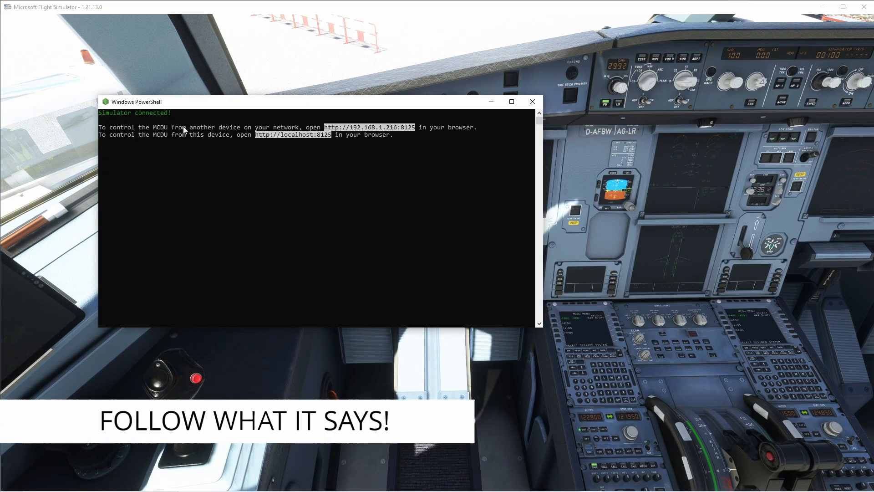
mouse_move(352, 107)
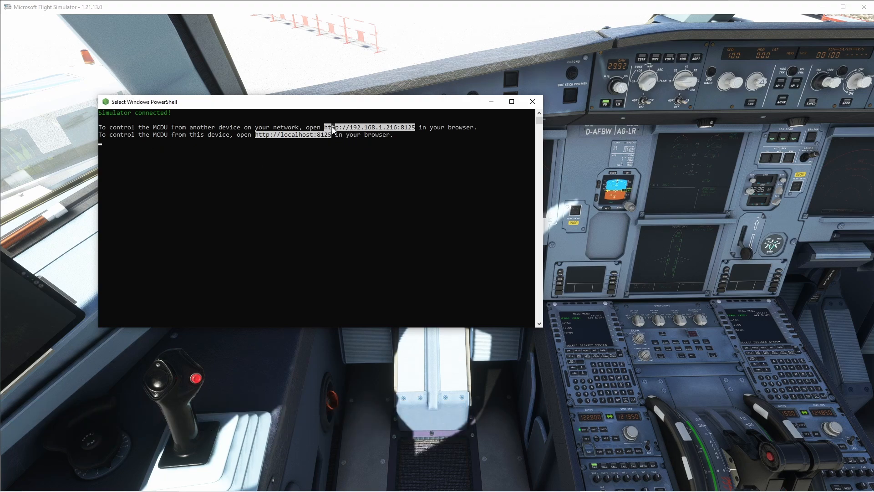
mouse_move(396, 133)
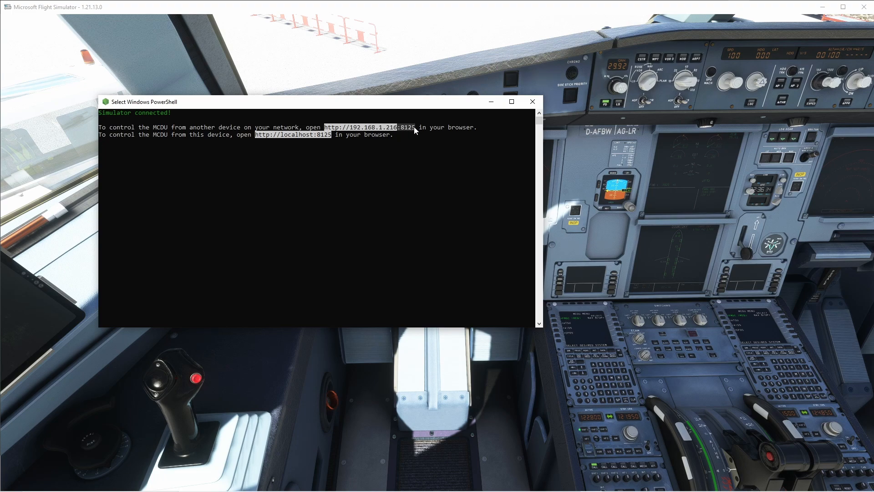
mouse_move(134, 133)
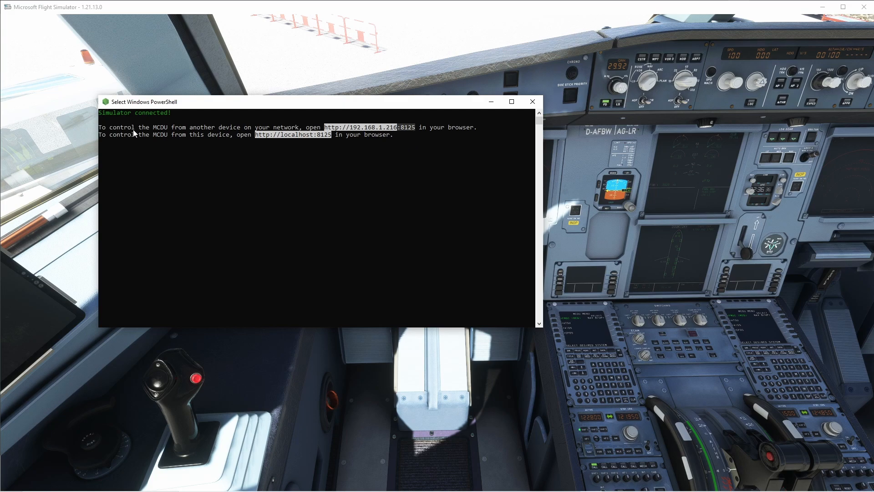
mouse_move(170, 133)
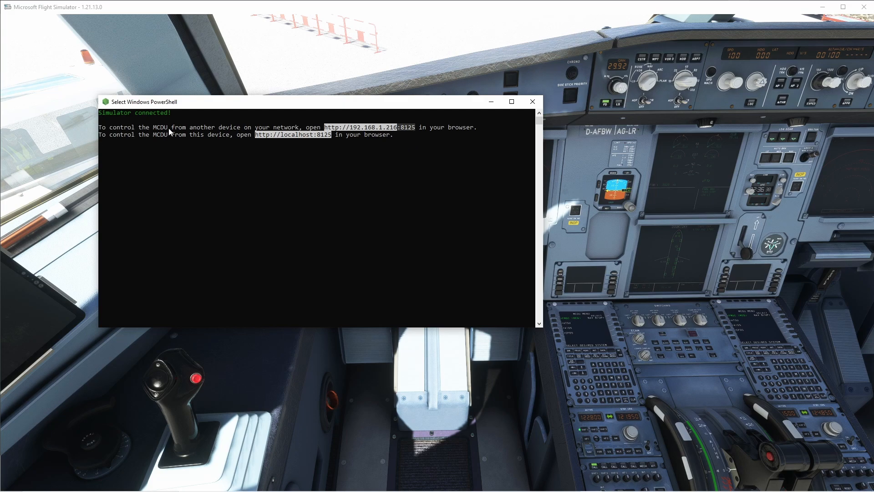
mouse_move(349, 158)
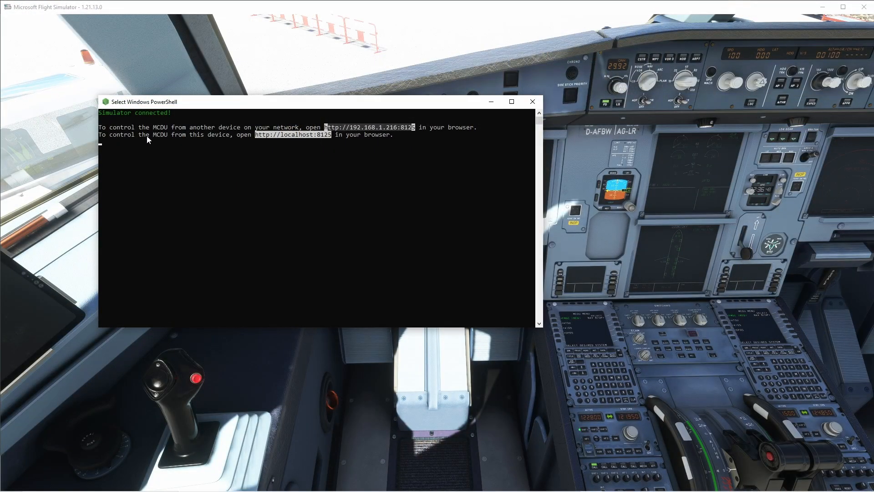
mouse_move(239, 148)
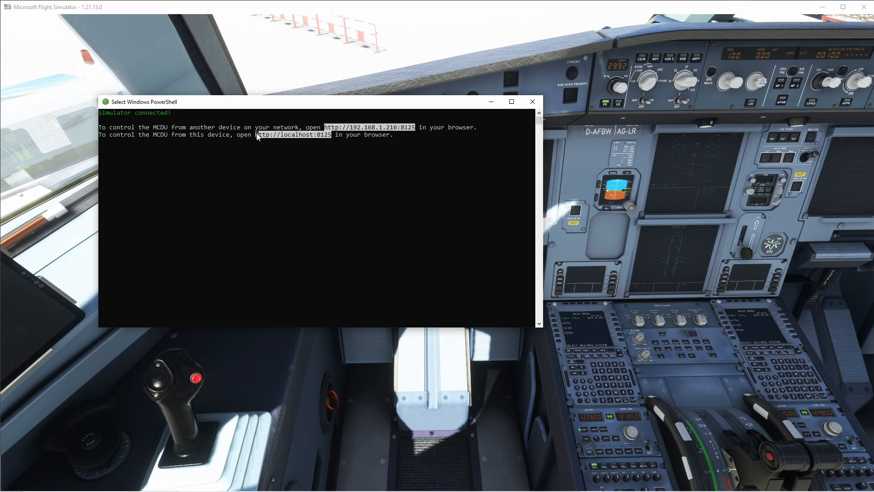
mouse_move(374, 203)
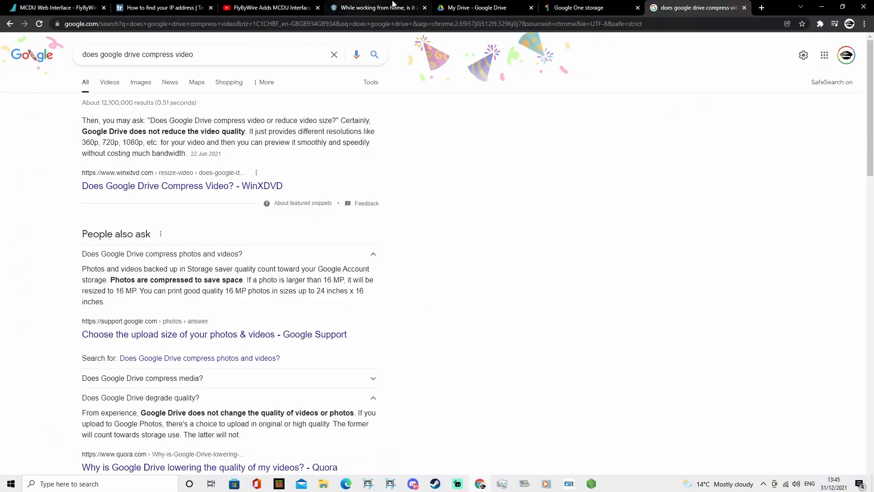
Load localhost:8125 in a new Chrome tab to show the MCDU web interface.
left_click(760, 7)
type("localhost:8125")
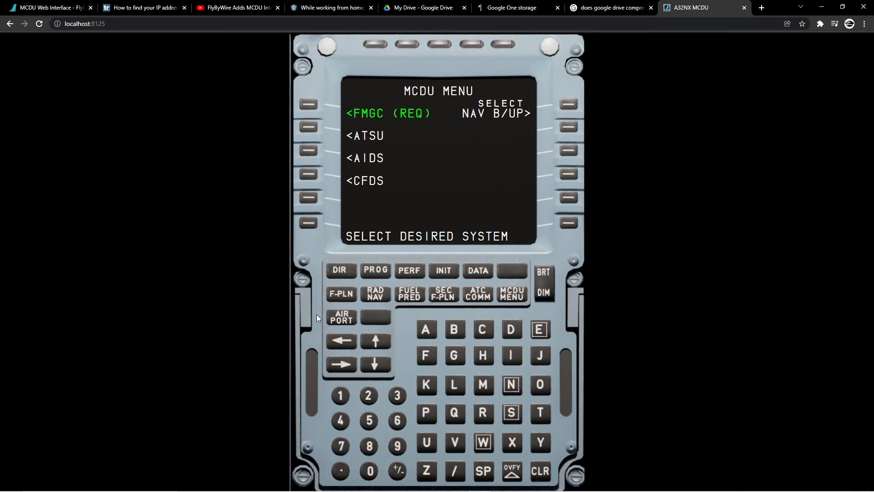
mouse_move(460, 317)
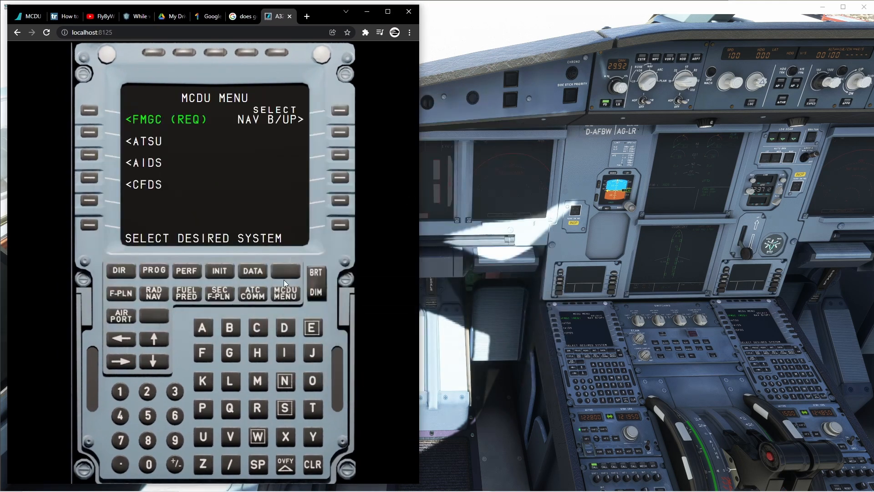
Show the INIT, FUEL PRED and F-PLN pages on the web MCDU in turn.
left_click(219, 271)
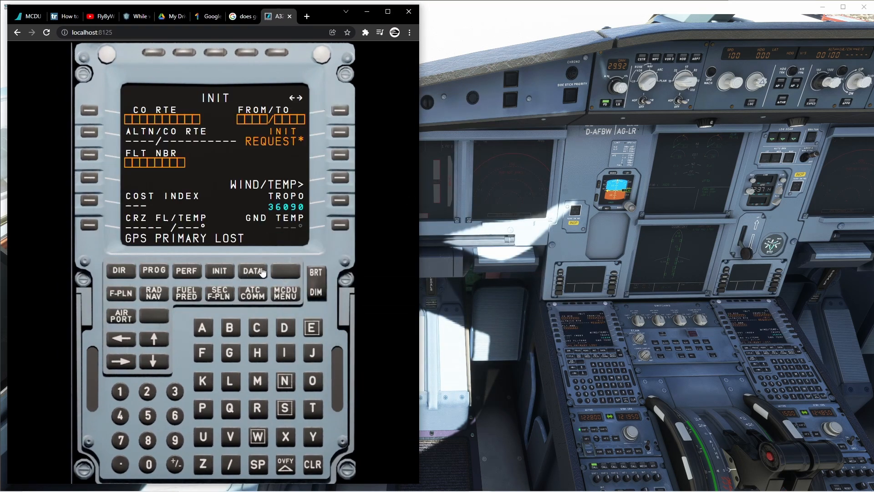
left_click(186, 293)
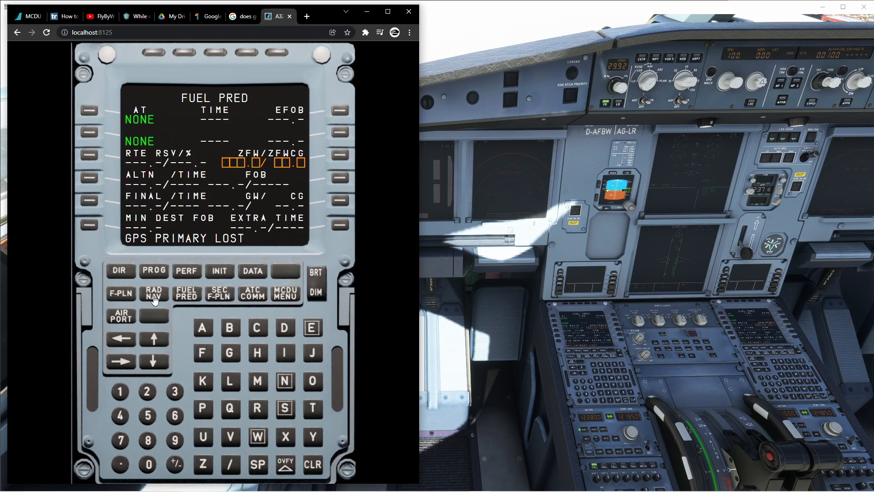
left_click(120, 292)
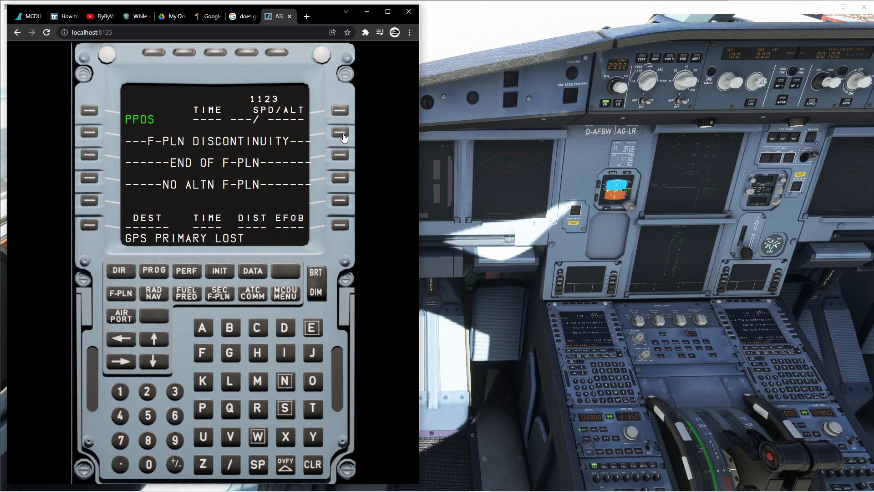
mouse_move(334, 137)
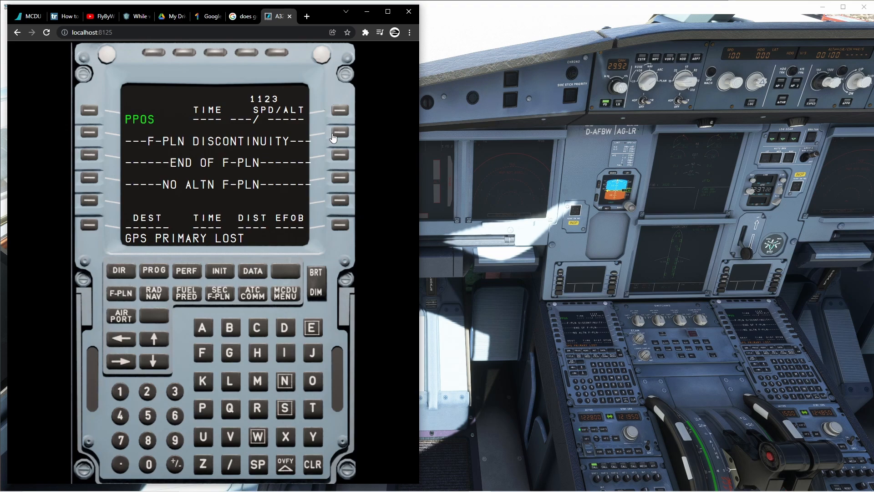
mouse_move(169, 360)
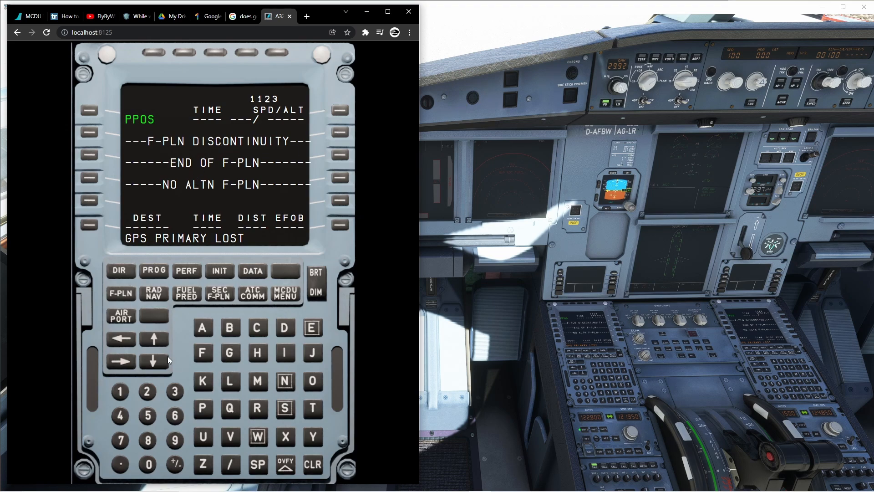
mouse_move(155, 339)
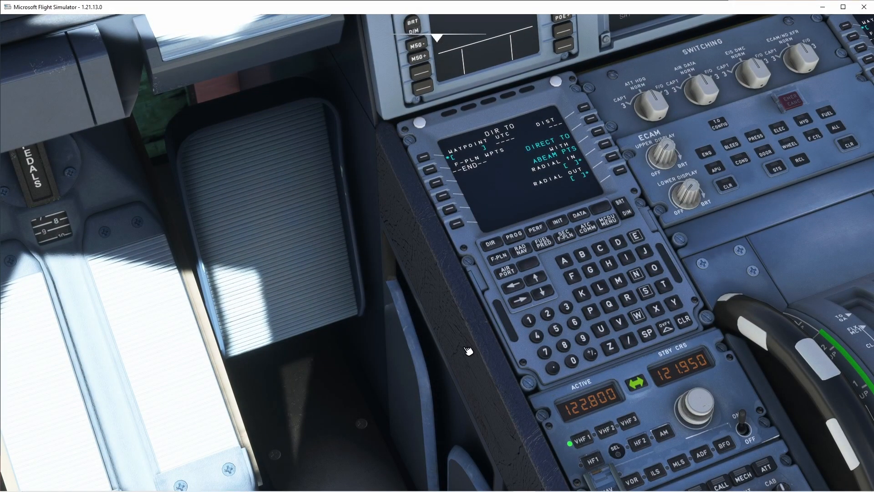
mouse_move(421, 480)
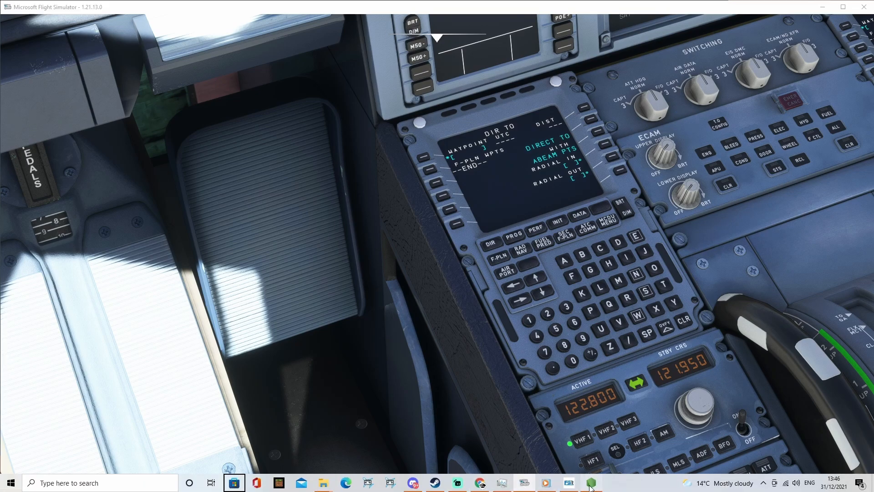
Bring the running PowerShell server window back over the simulator from the taskbar.
right_click(591, 483)
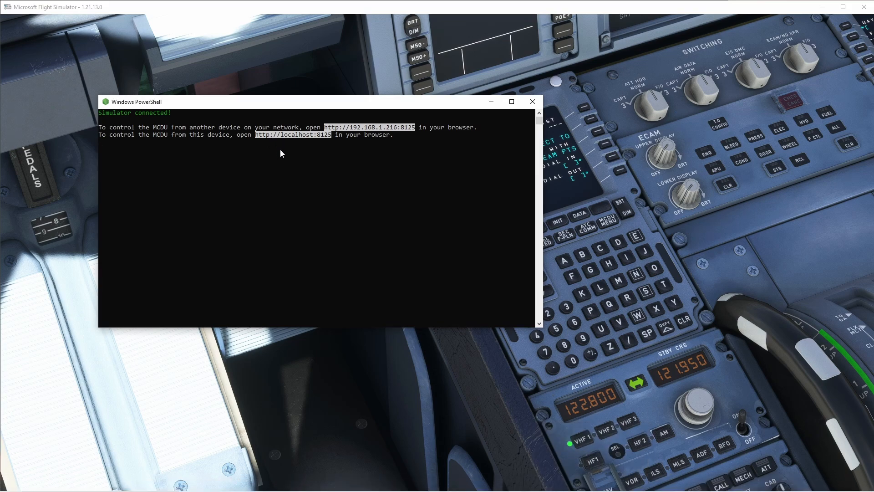
mouse_move(254, 206)
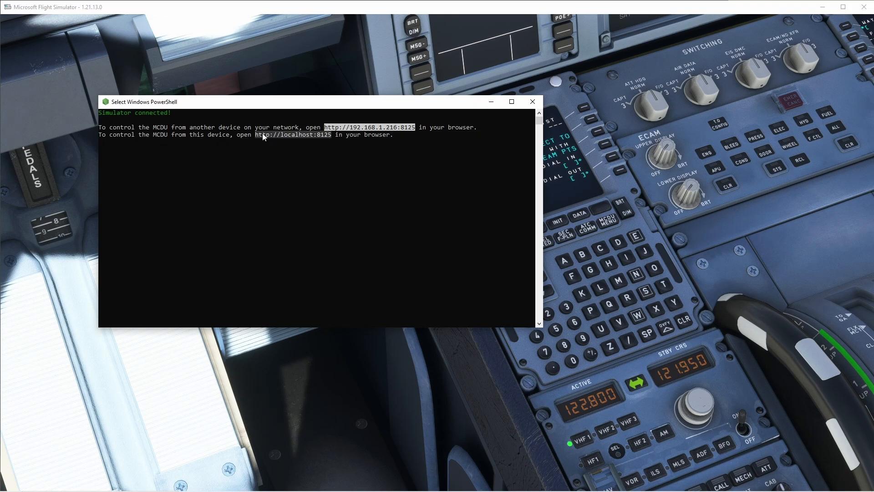
mouse_move(521, 394)
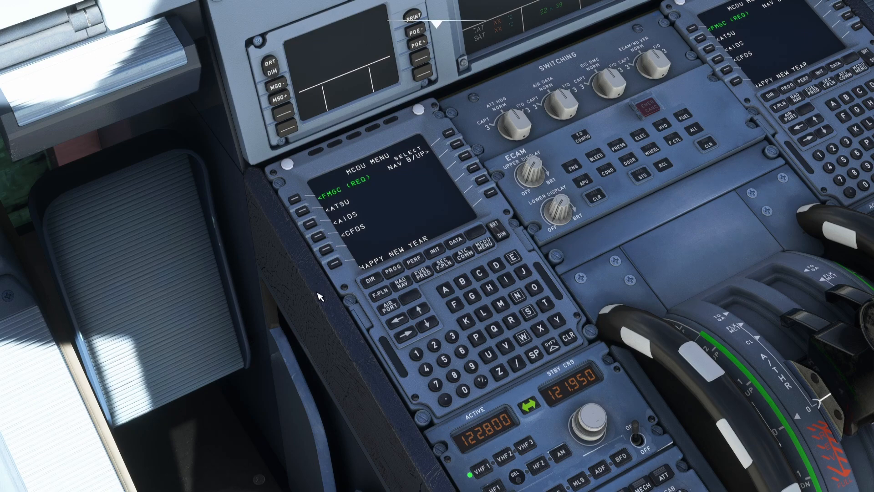
mouse_move(331, 287)
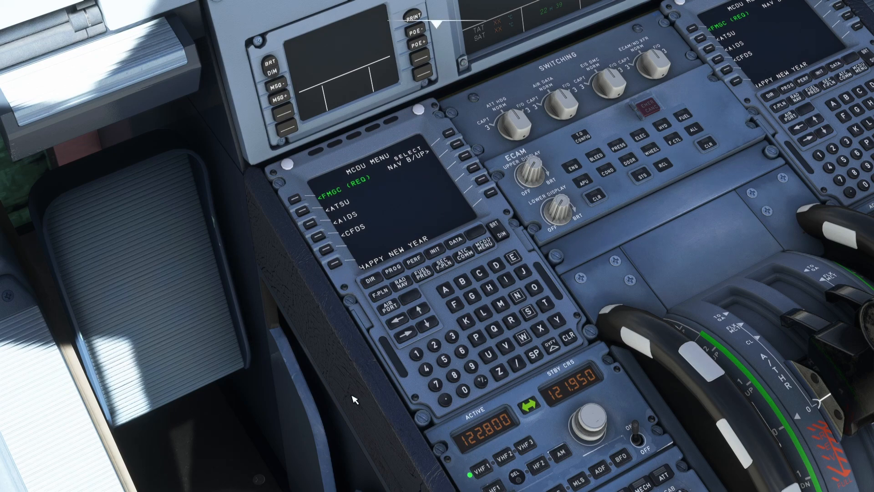
mouse_move(408, 476)
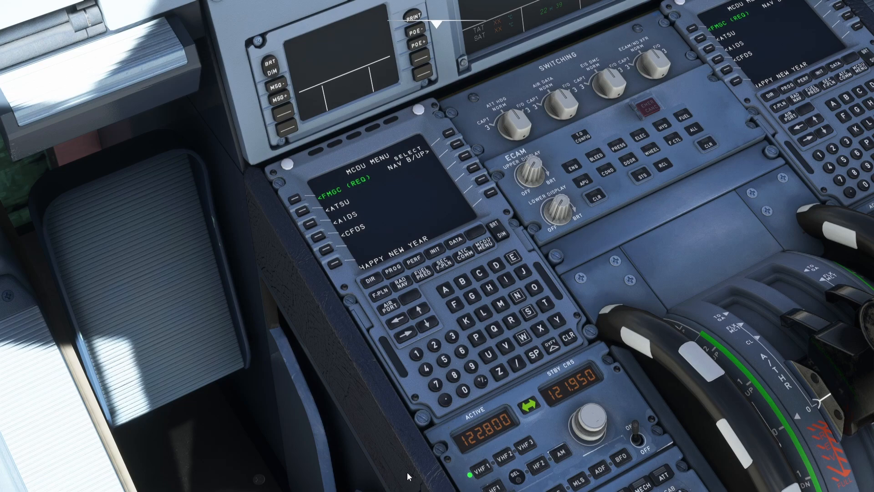